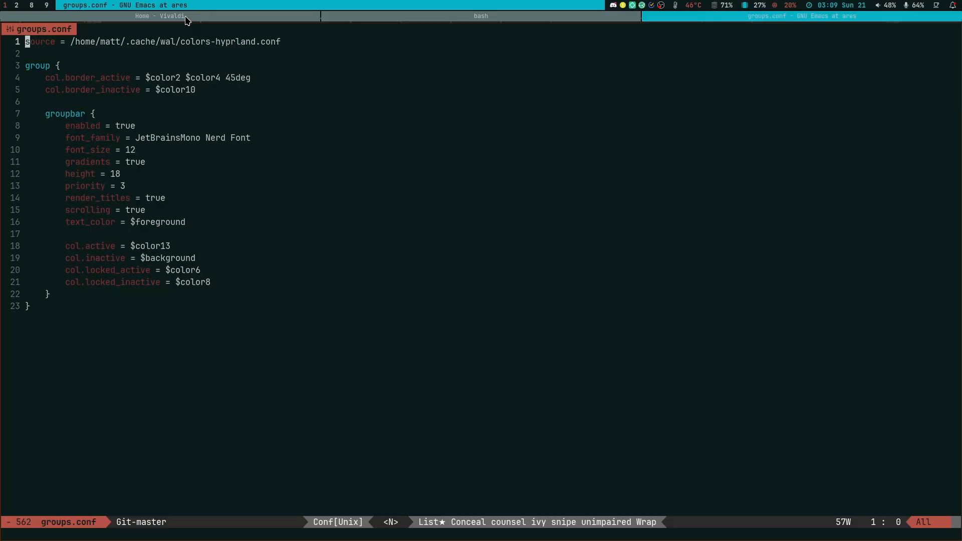
Cycle the window group between the bash terminal and groups.conf editor, then switch to workspace 3.
left_click(481, 16)
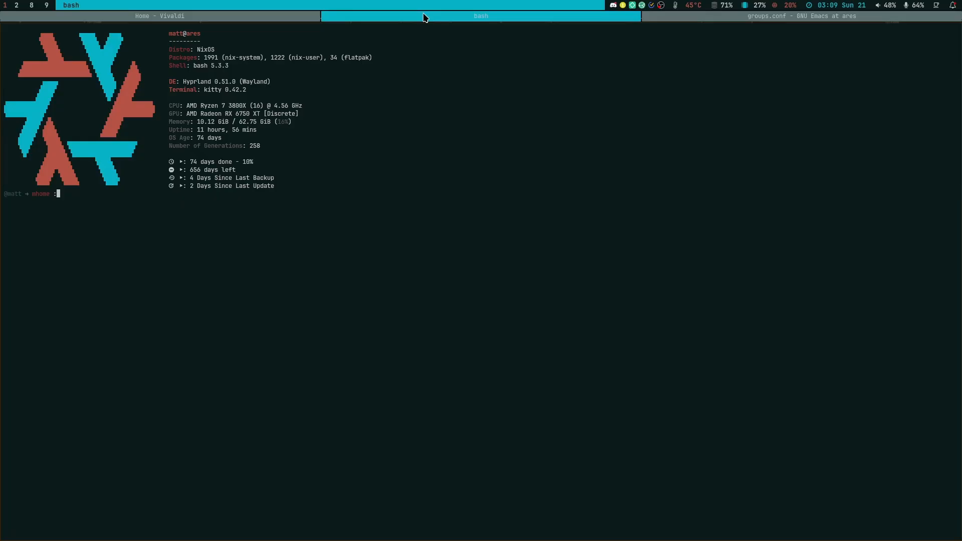
left_click(801, 16)
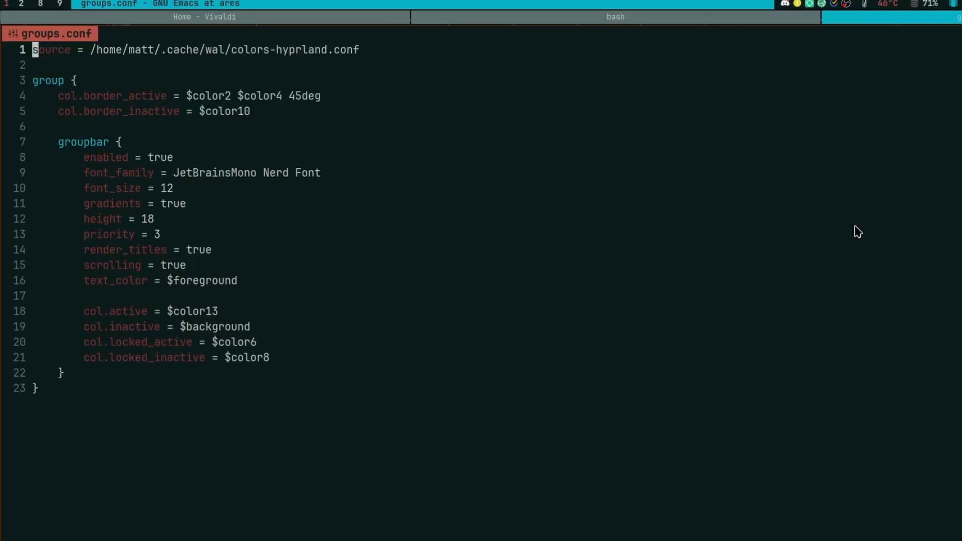
mouse_move(411, 257)
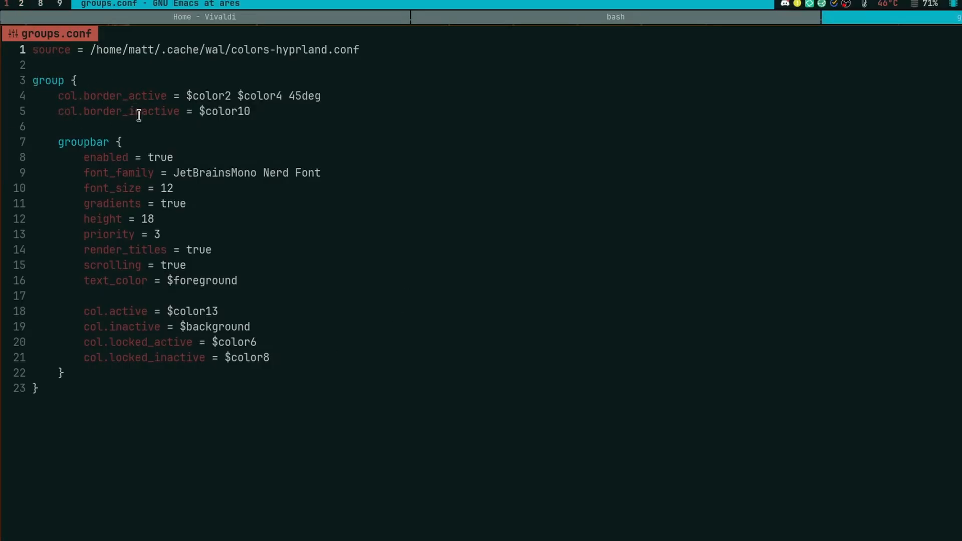
mouse_move(120, 164)
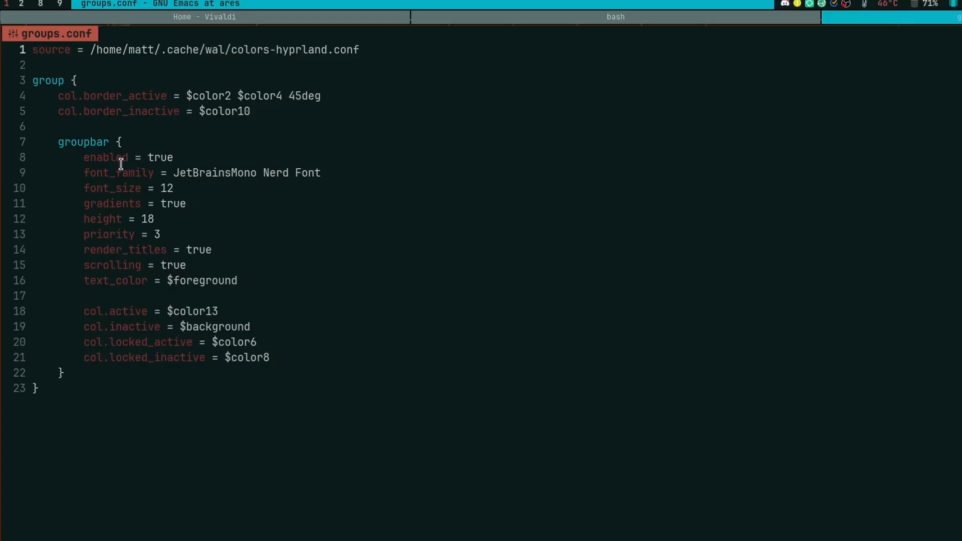
mouse_move(68, 146)
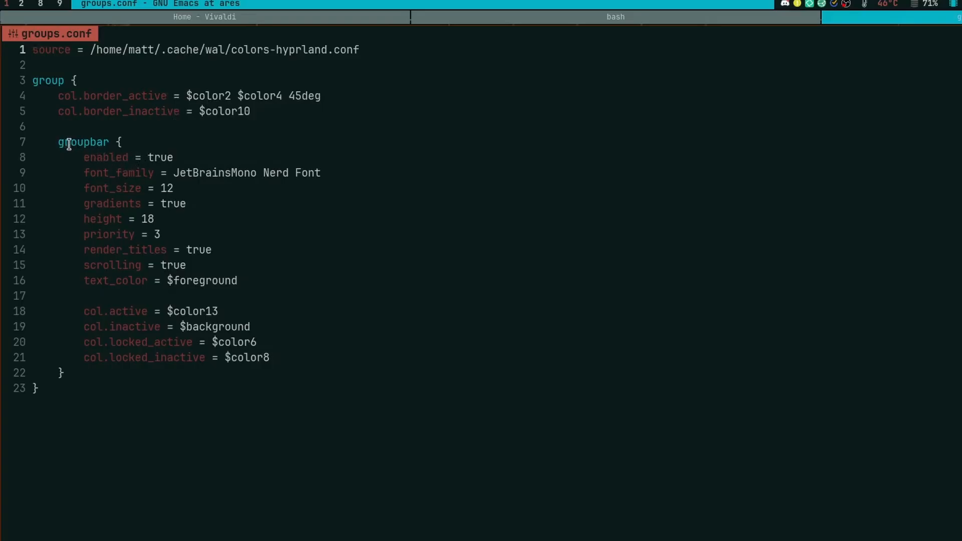
mouse_move(103, 166)
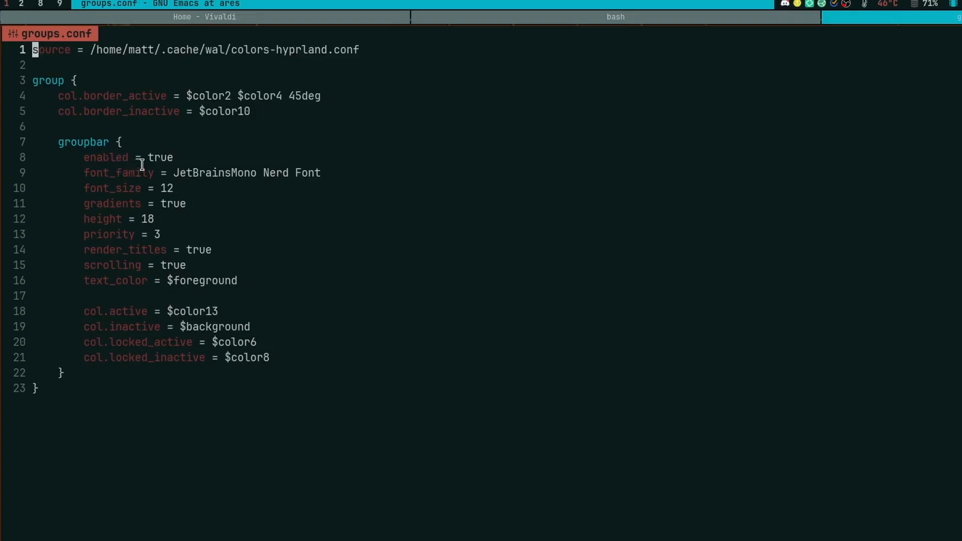
mouse_move(146, 189)
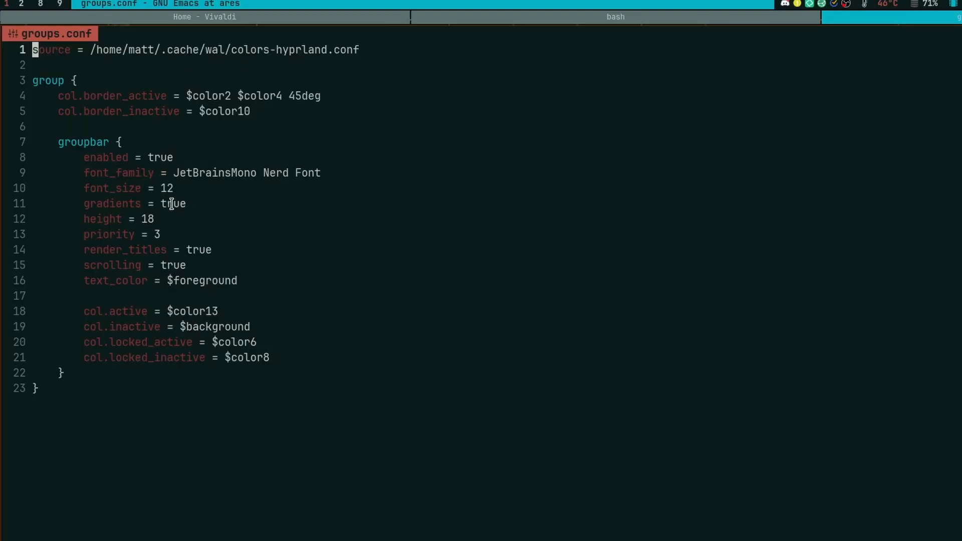
mouse_move(143, 220)
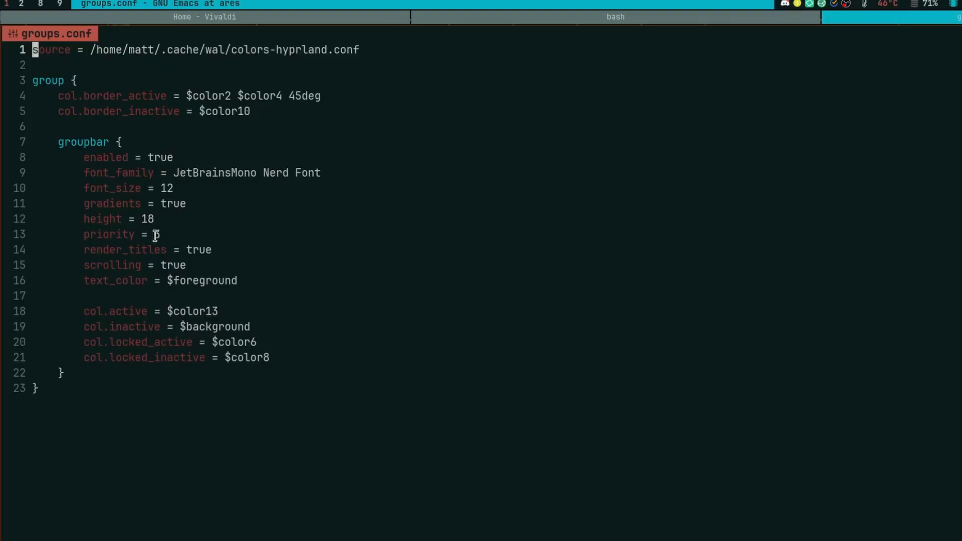
type("3")
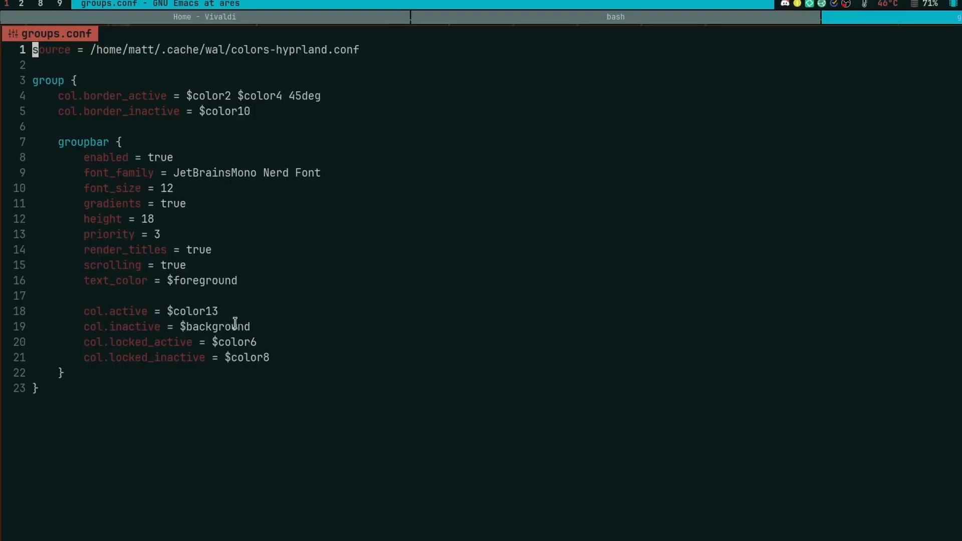
mouse_move(224, 302)
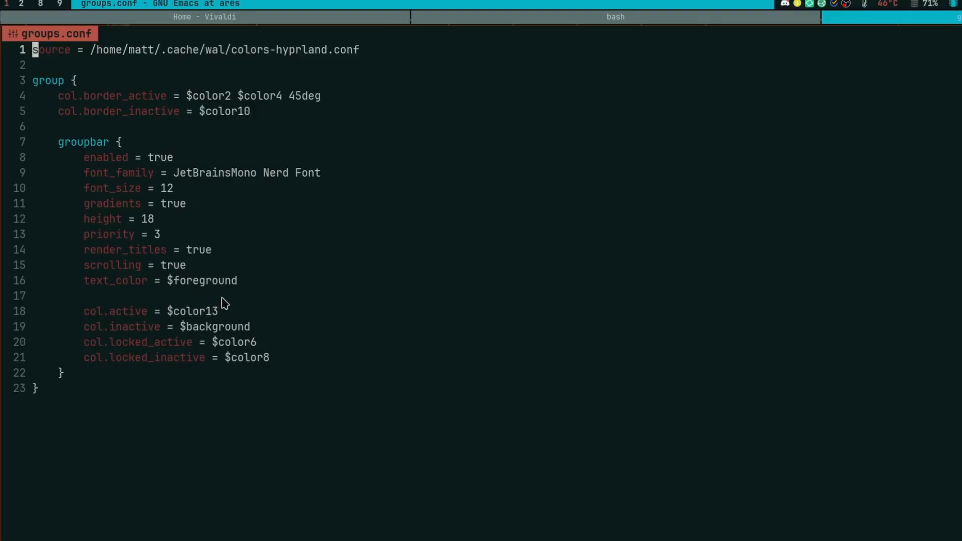
mouse_move(943, 83)
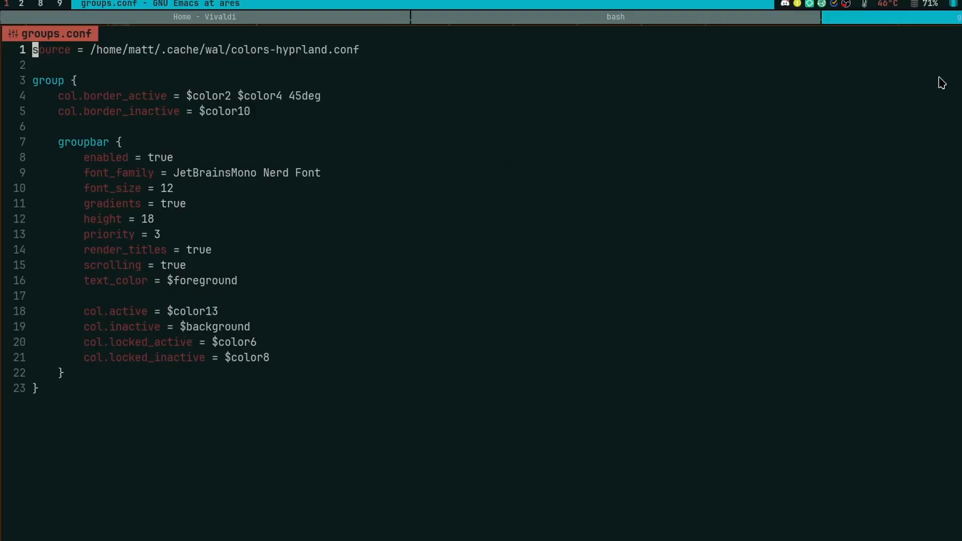
mouse_move(937, 92)
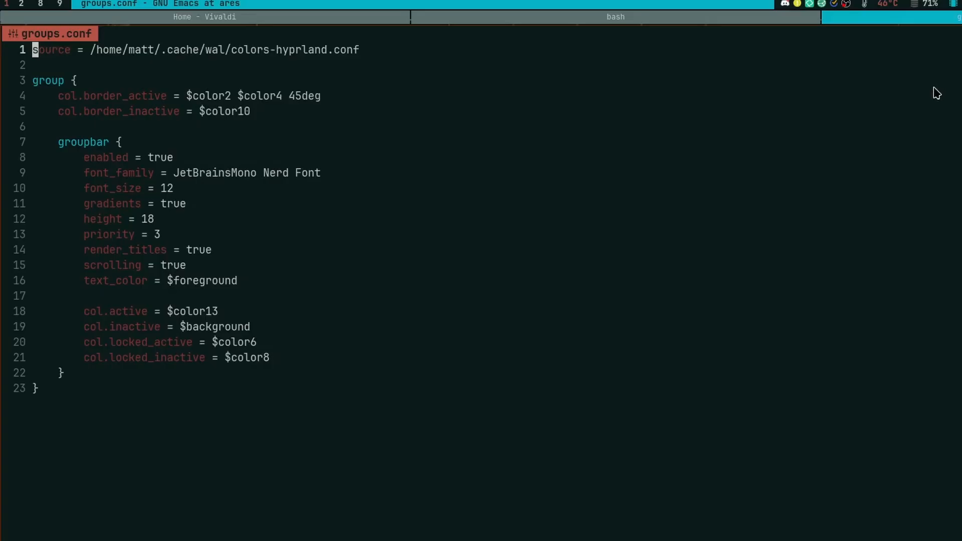
mouse_move(856, 101)
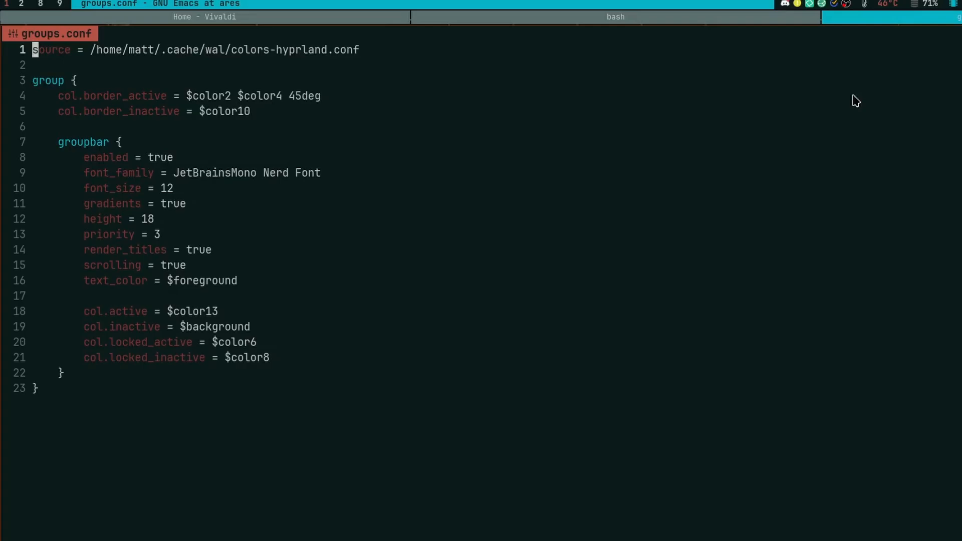
mouse_move(580, 279)
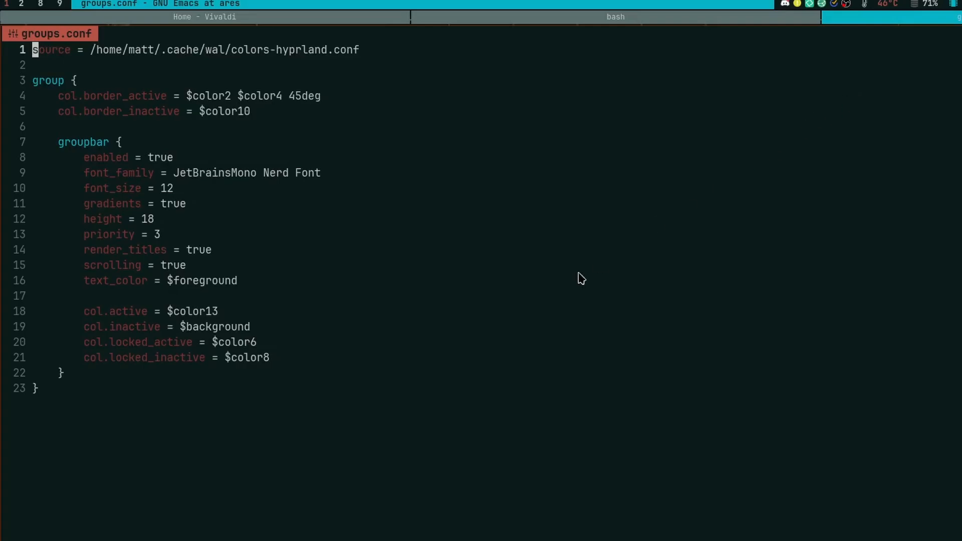
mouse_move(174, 311)
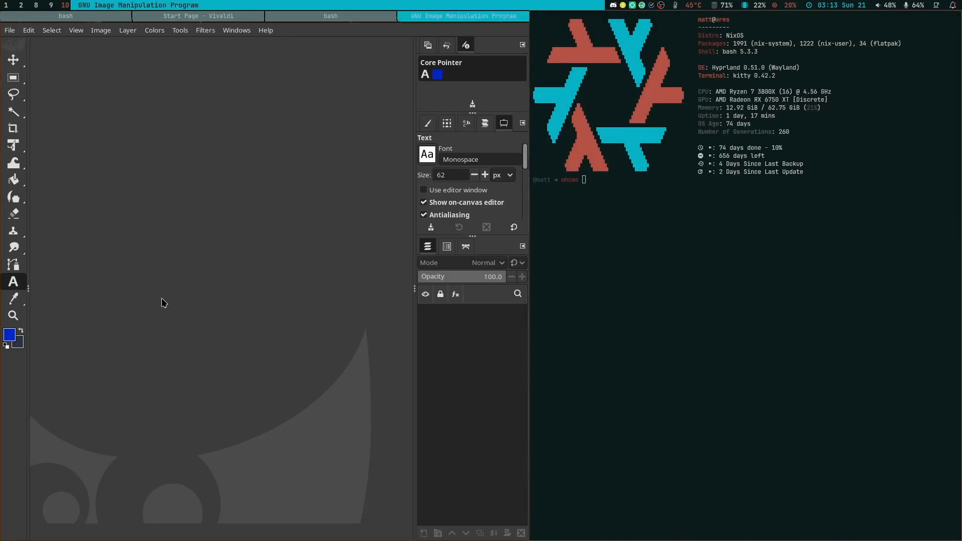
mouse_move(256, 282)
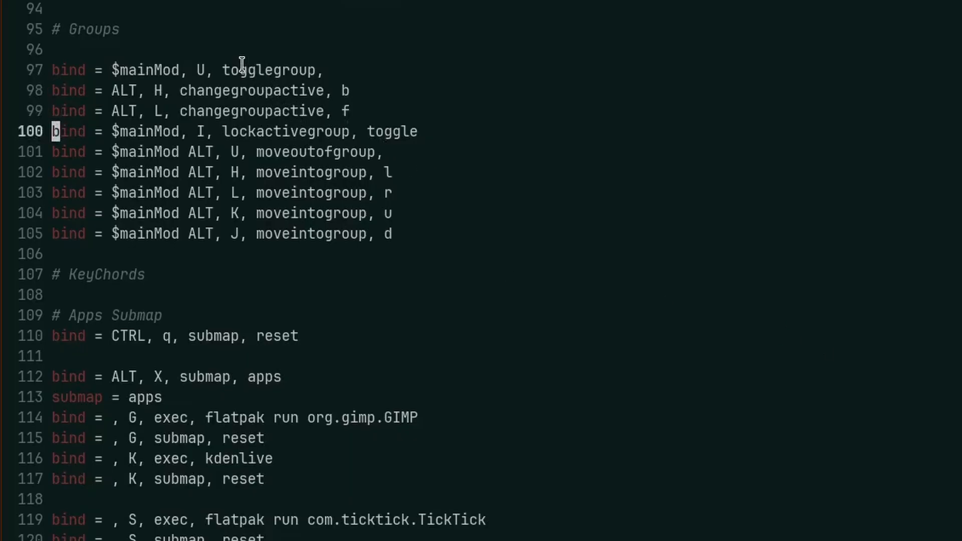
mouse_move(322, 99)
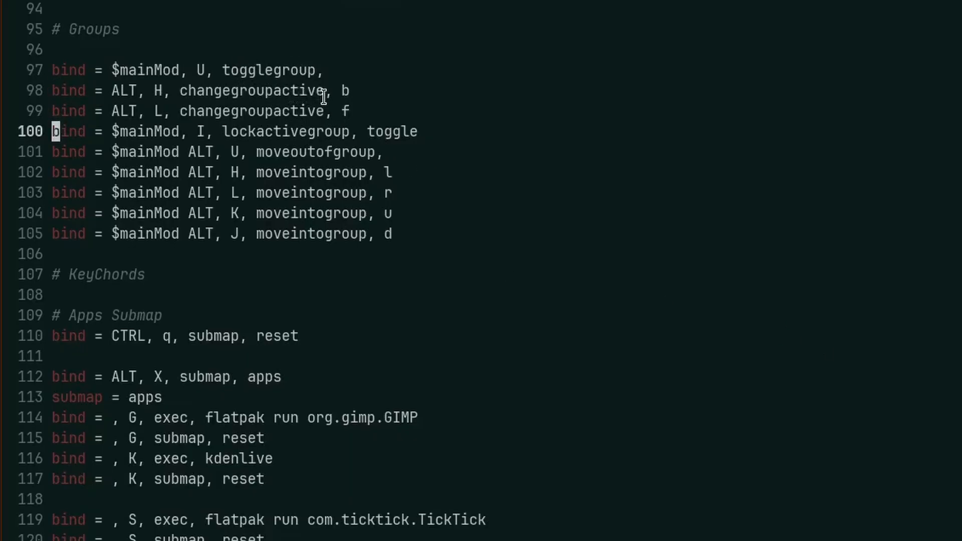
mouse_move(158, 92)
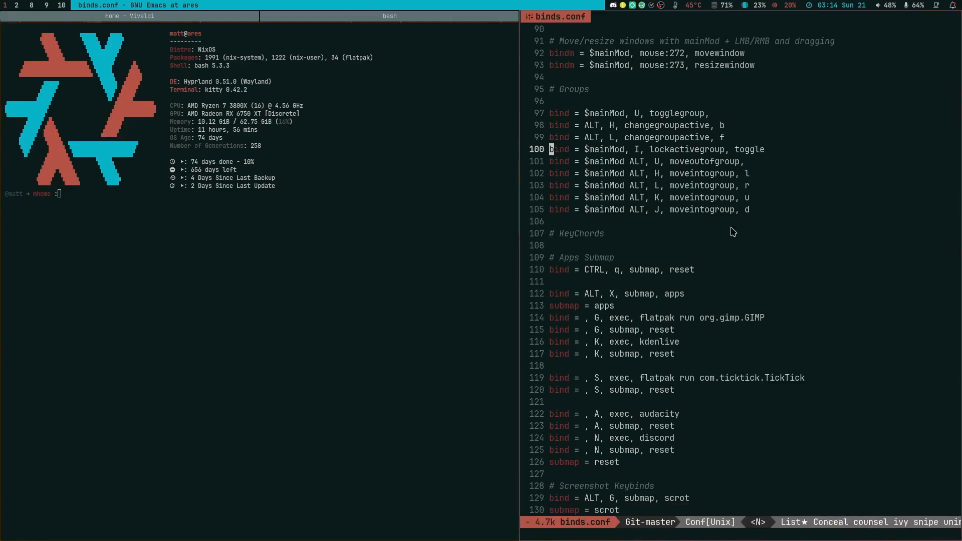
mouse_move(652, 172)
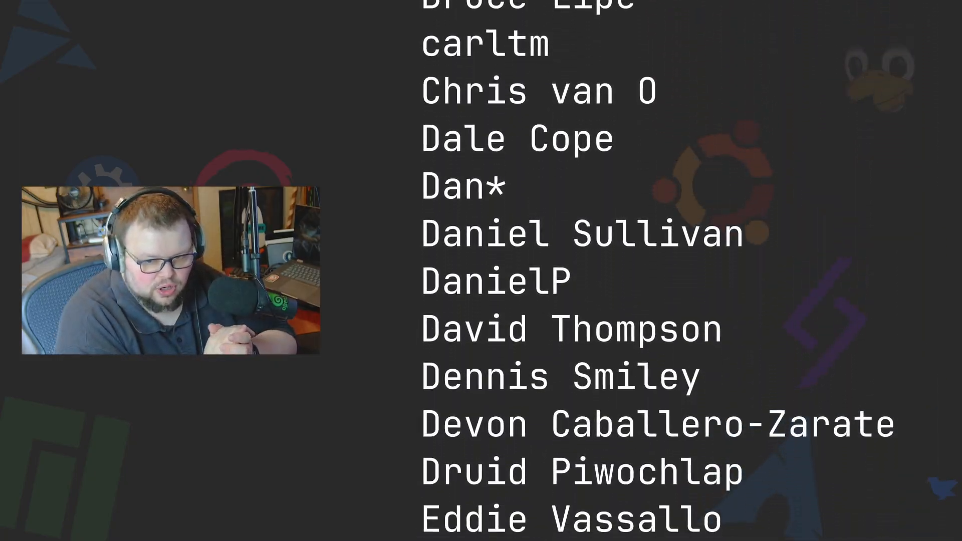
scroll("down", 3)
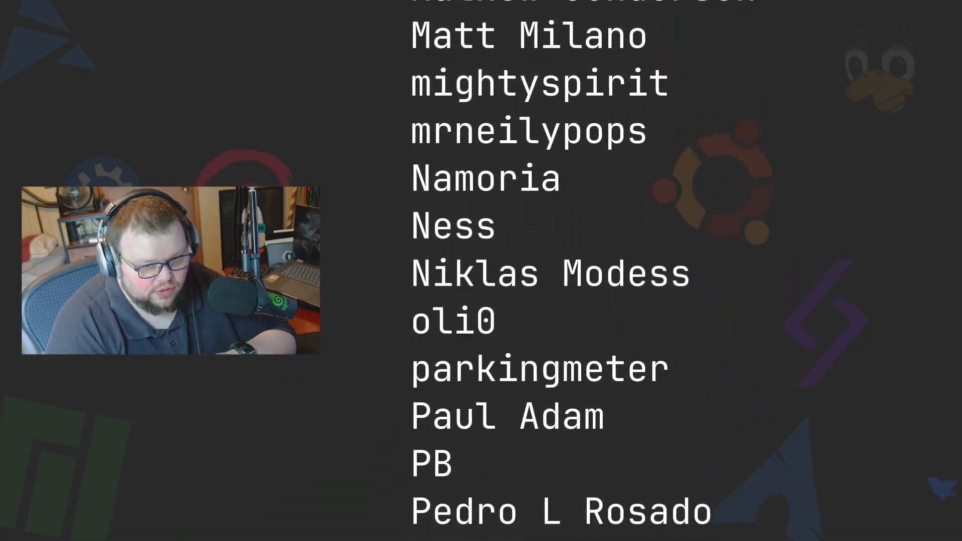
scroll("down", 3)
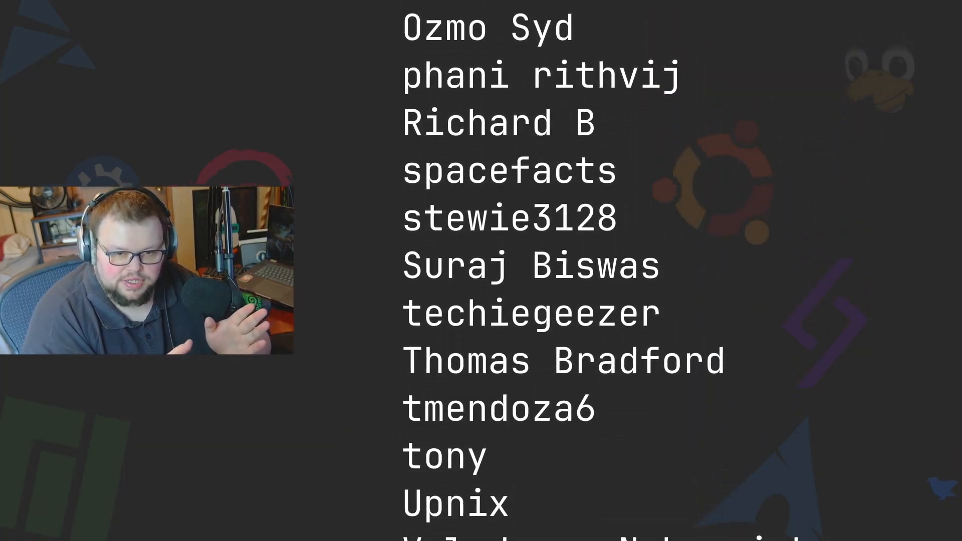